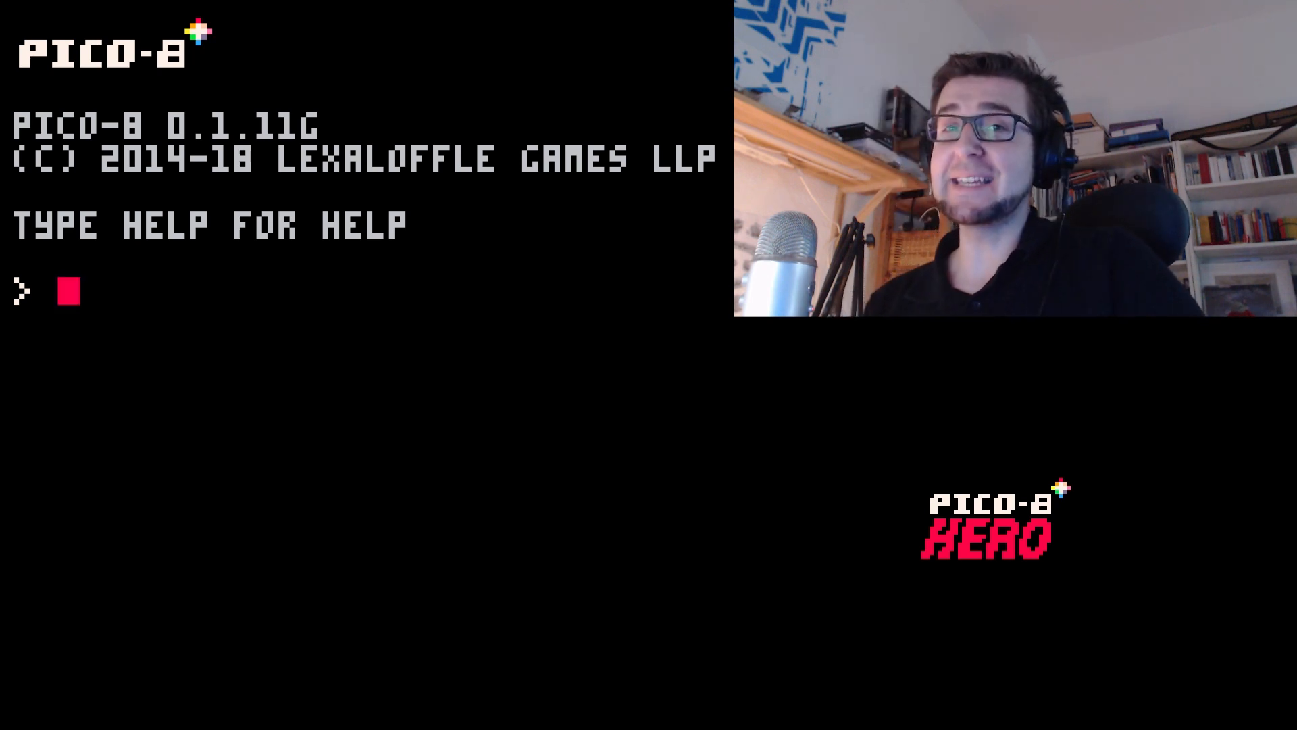
Load the hero01 cartridge and run it to reach the Breakout Hero title screen.
{"action": "type", "text": "LOAD HERO1"}
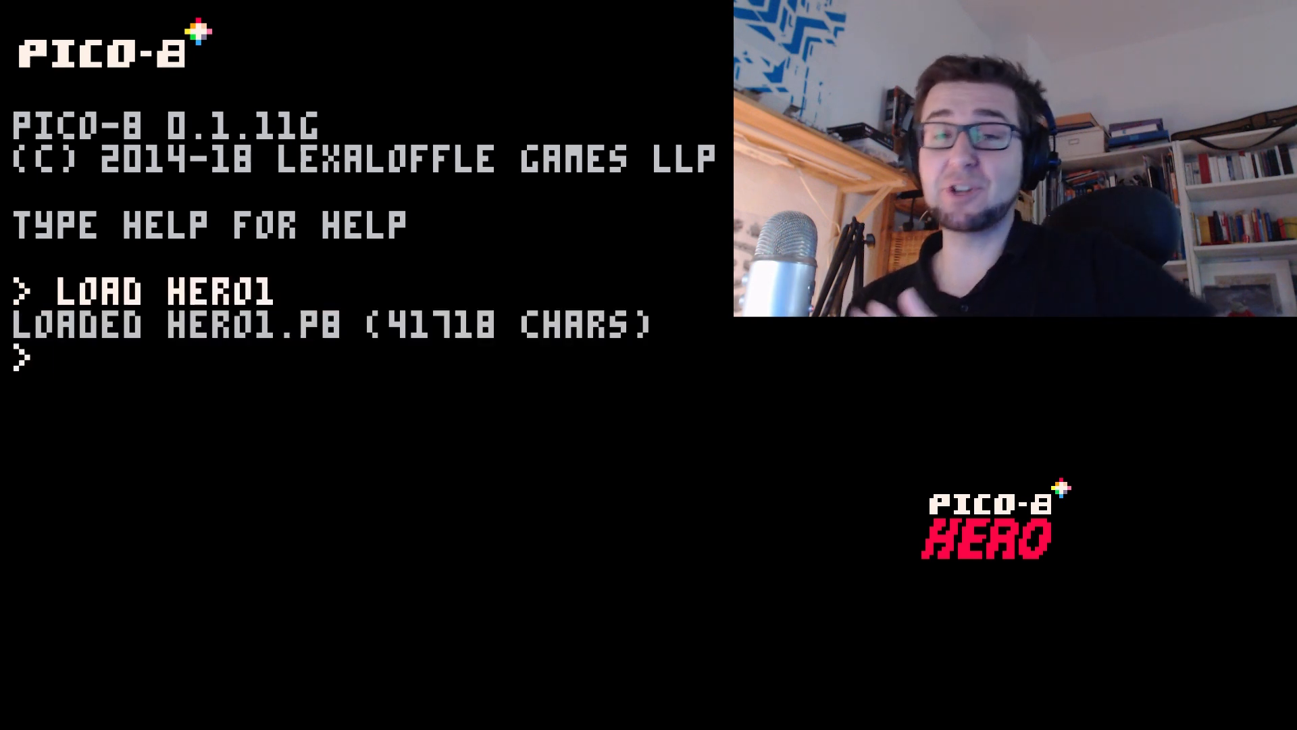
{"action": "key", "text": "Enter"}
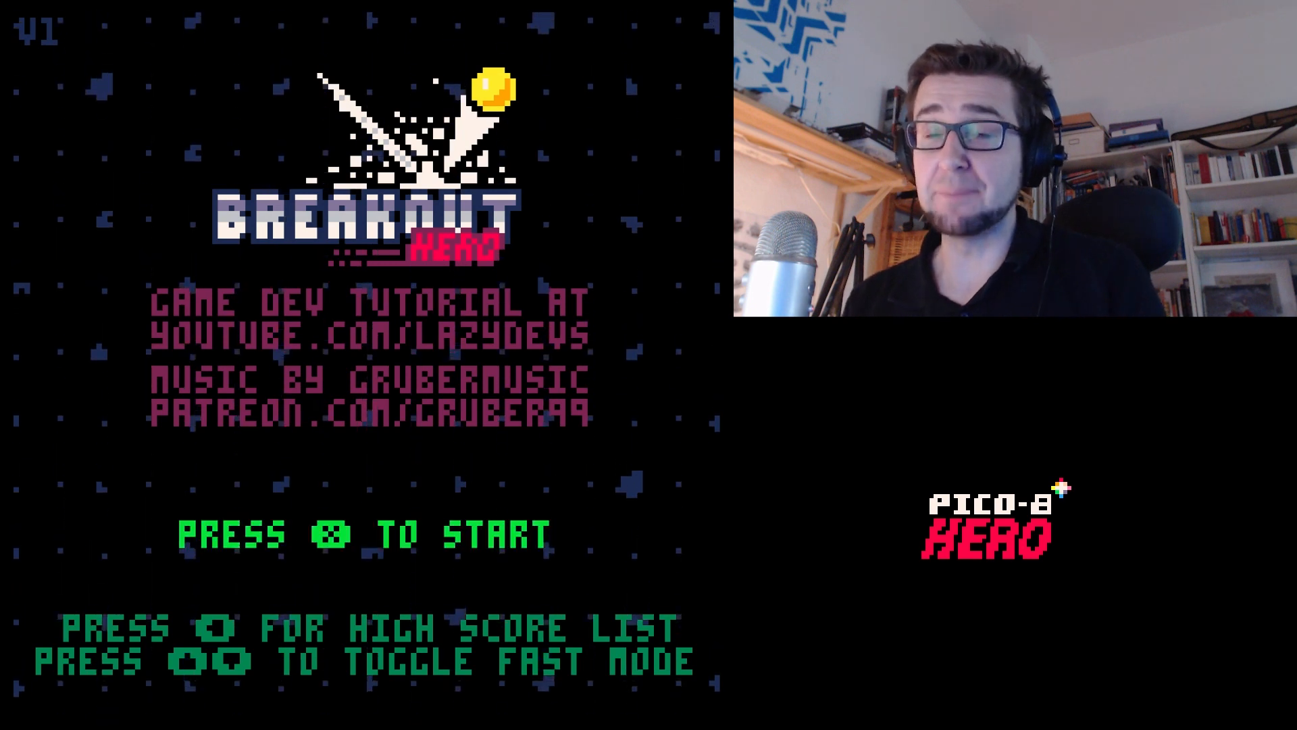
{"action": "key", "text": "x"}
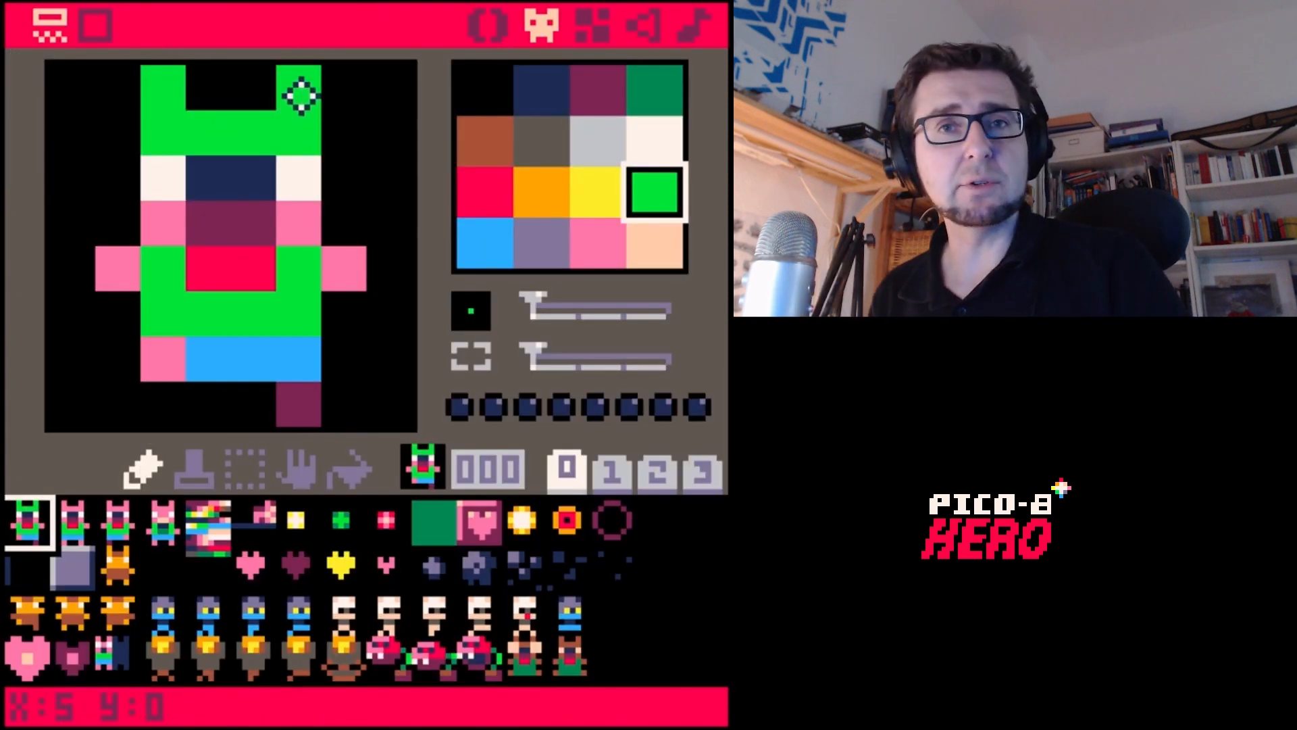
Switch from the sprite sheet to the sound effects editor showing empty SFX 00.
{"action": "left_click", "coordinate": [700, 24]}
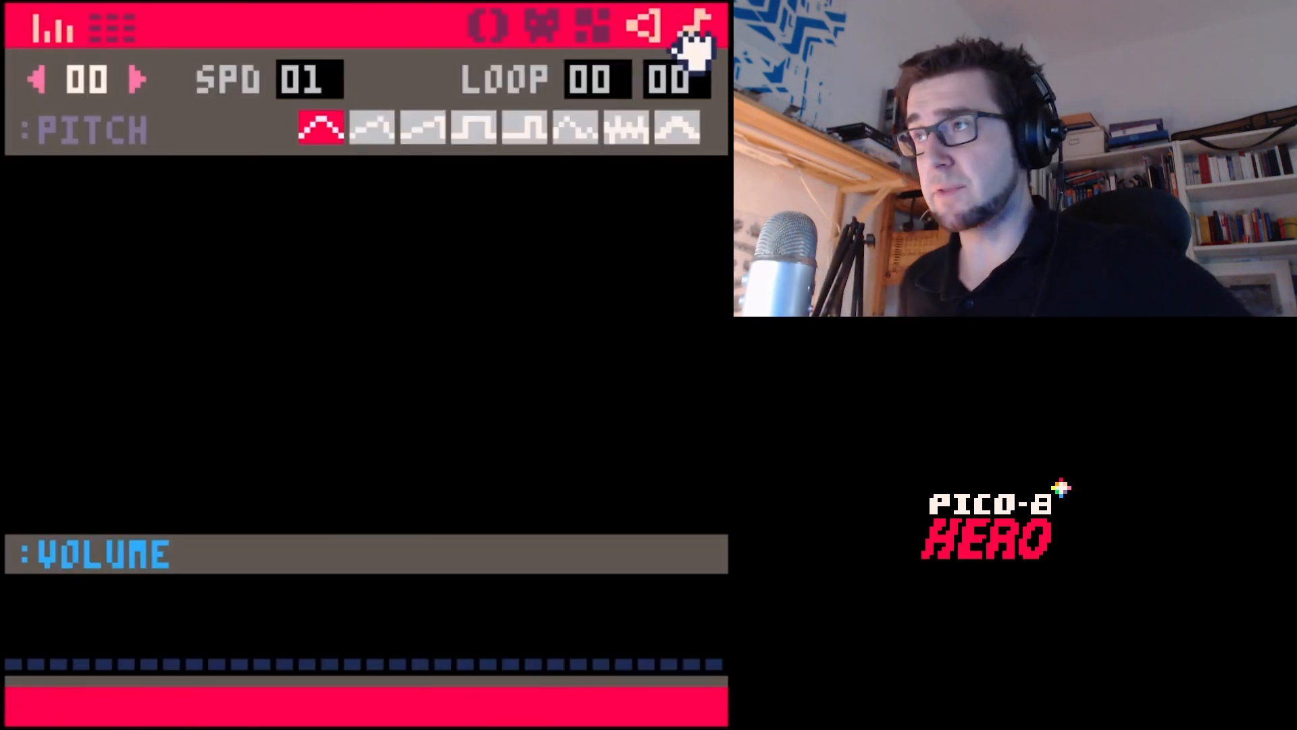